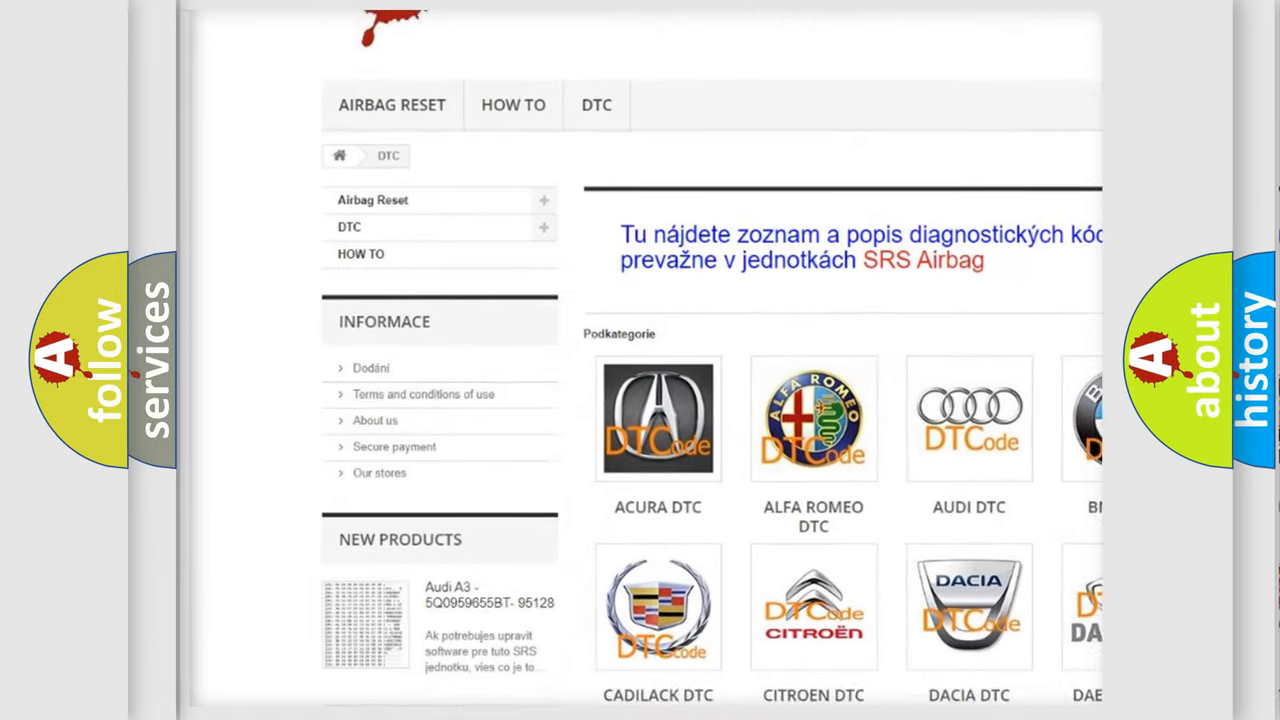
scroll("down", 3)
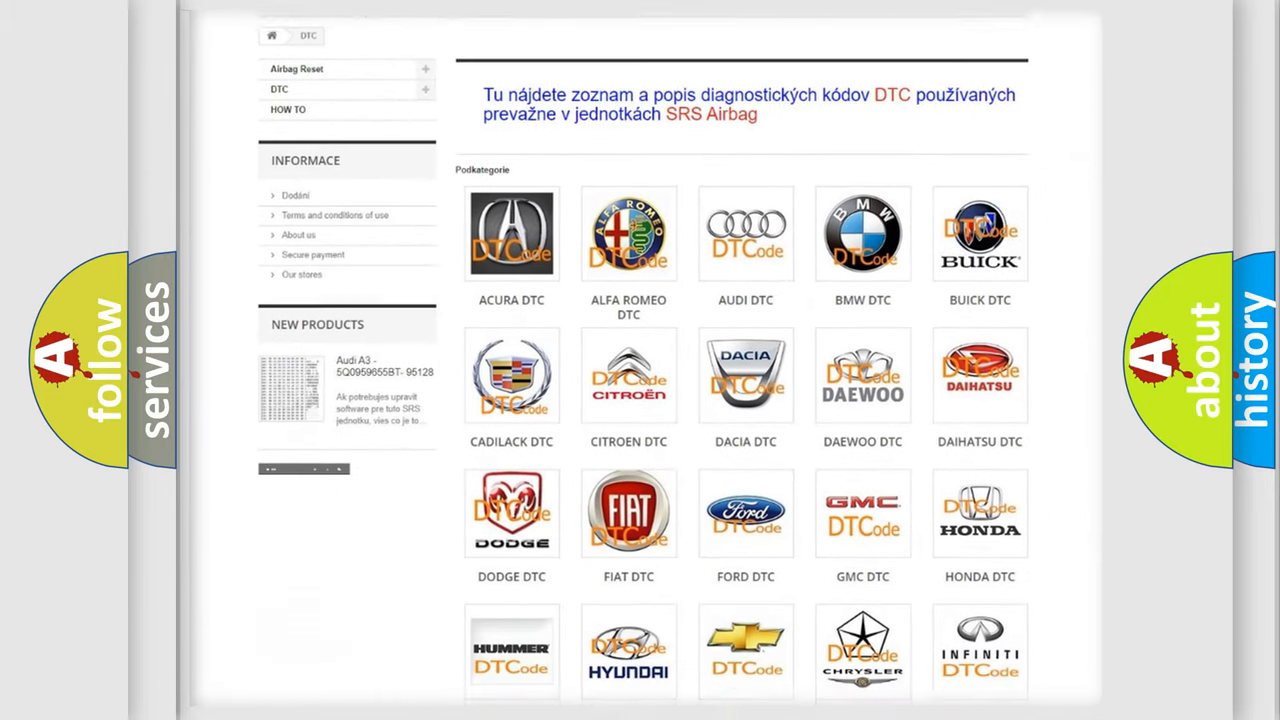
scroll("down", 3)
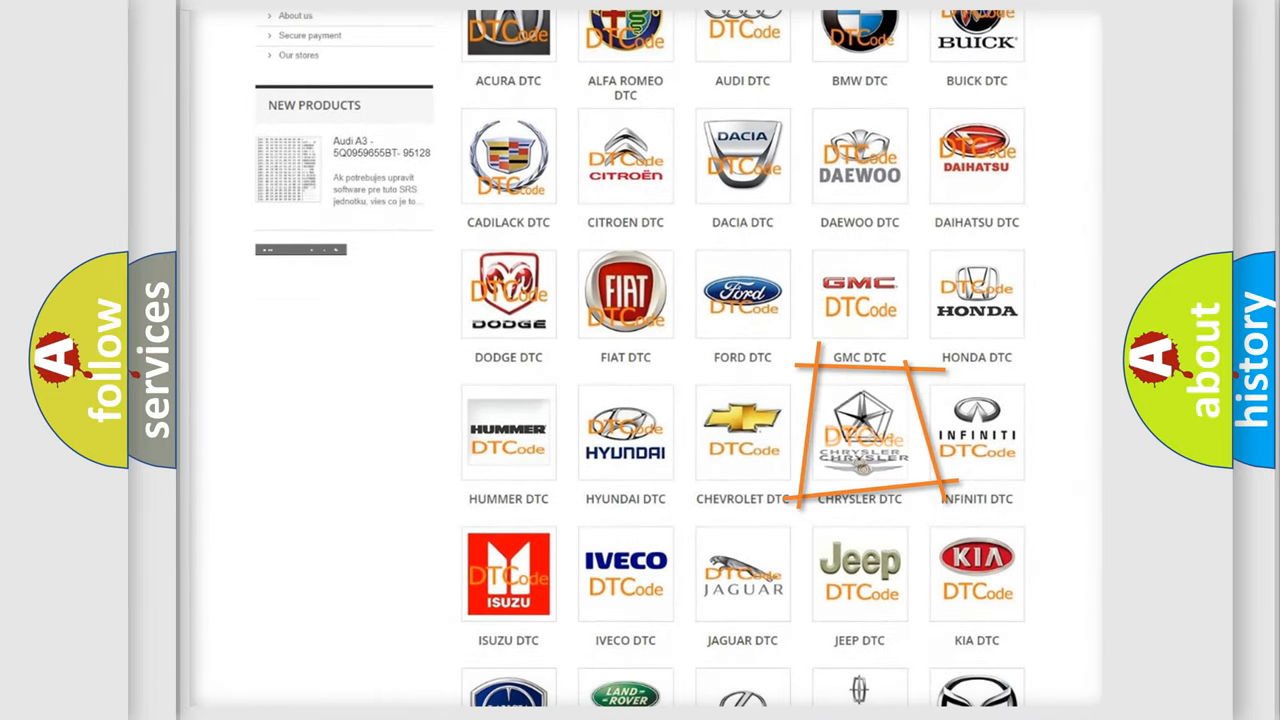